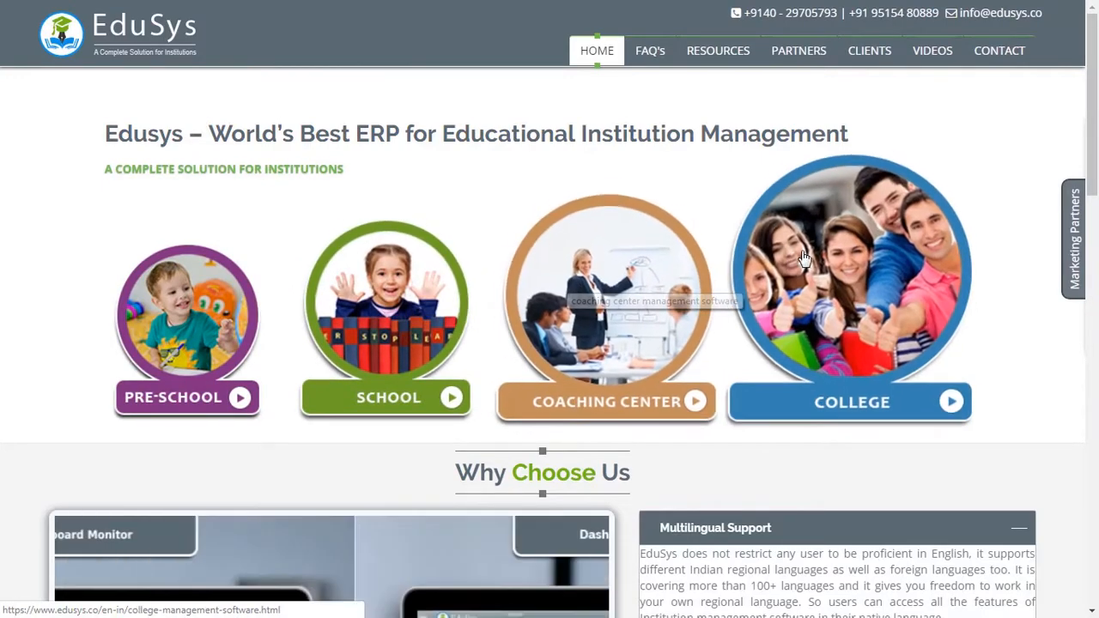
mouse_move(597, 335)
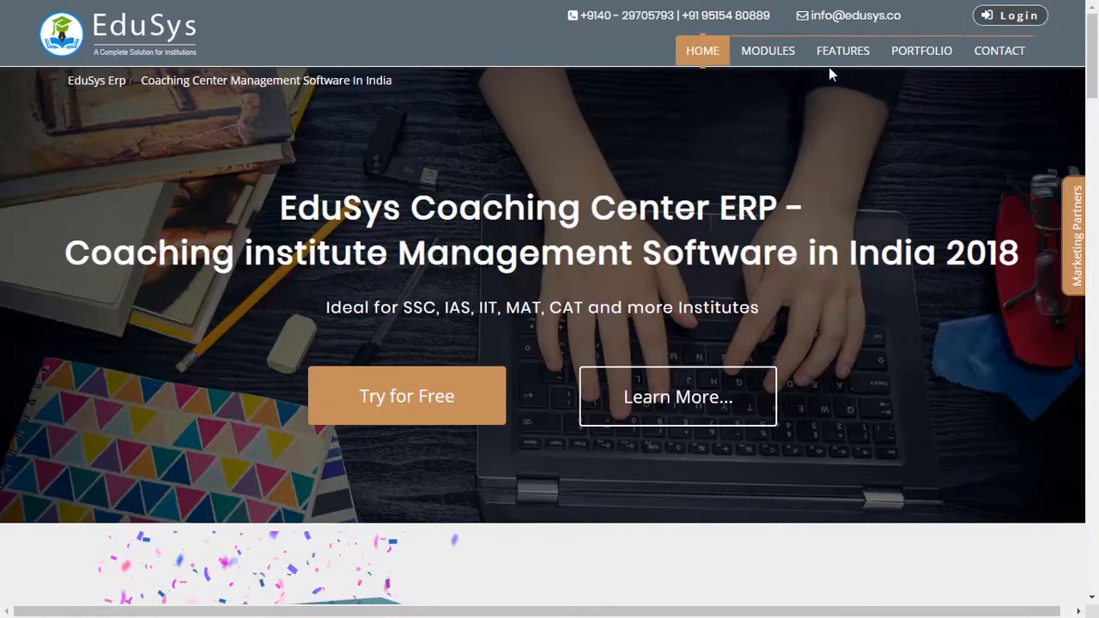
- Reach the admin login page from the Coaching Center ERP page's Login button
click(1009, 14)
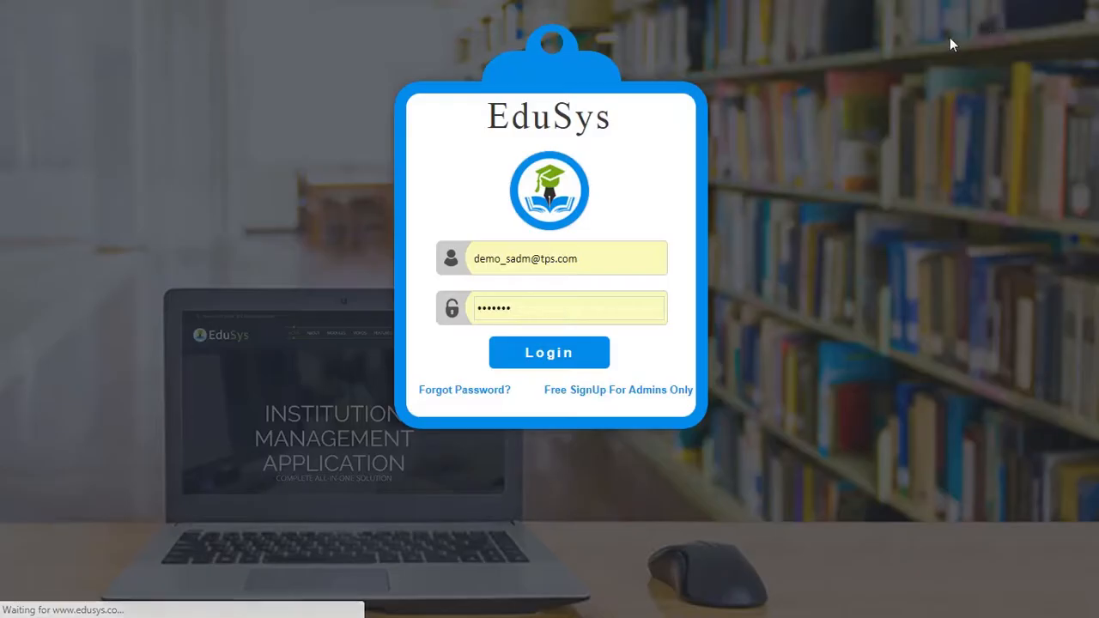
mouse_move(639, 395)
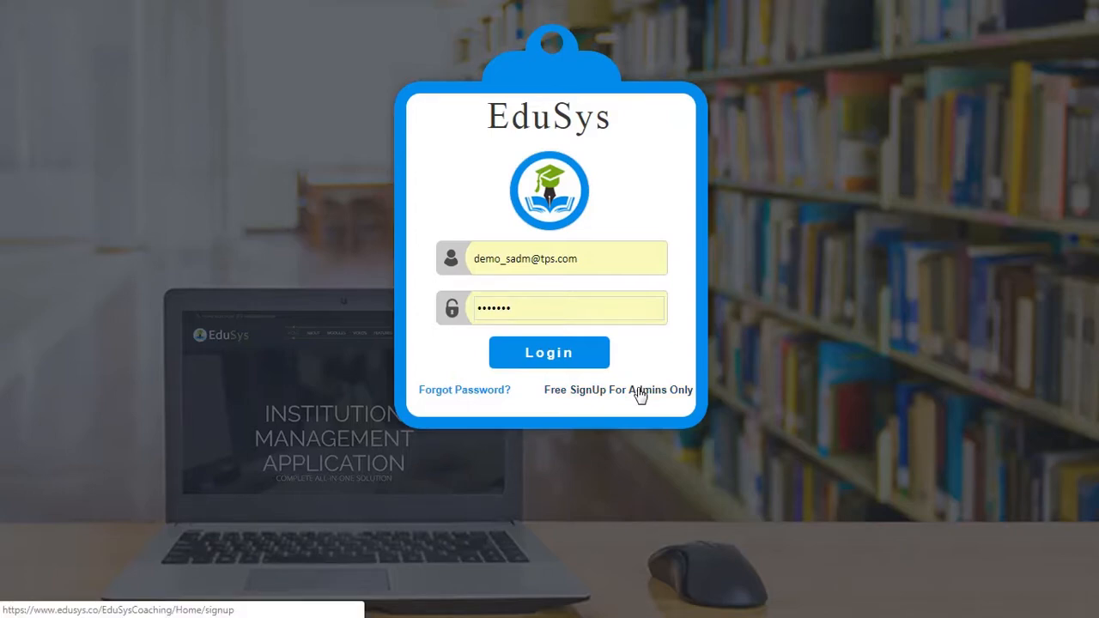
- View the 'Free SignUp For Admins Only' form, inspect its Email ID field, and return via 'Log in'
click(618, 390)
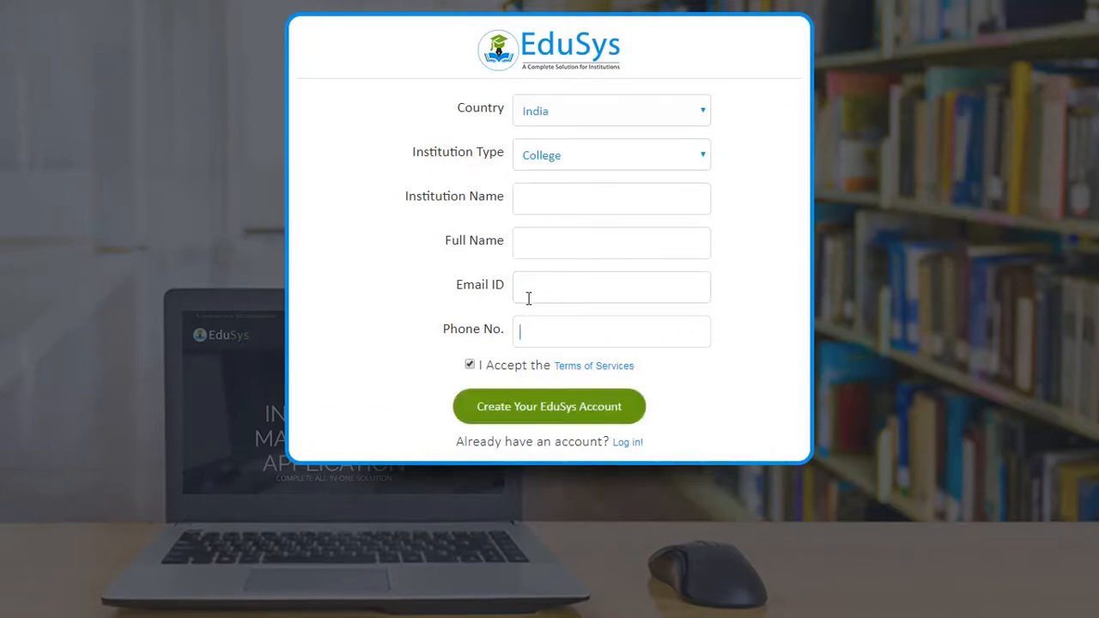
double_click(481, 285)
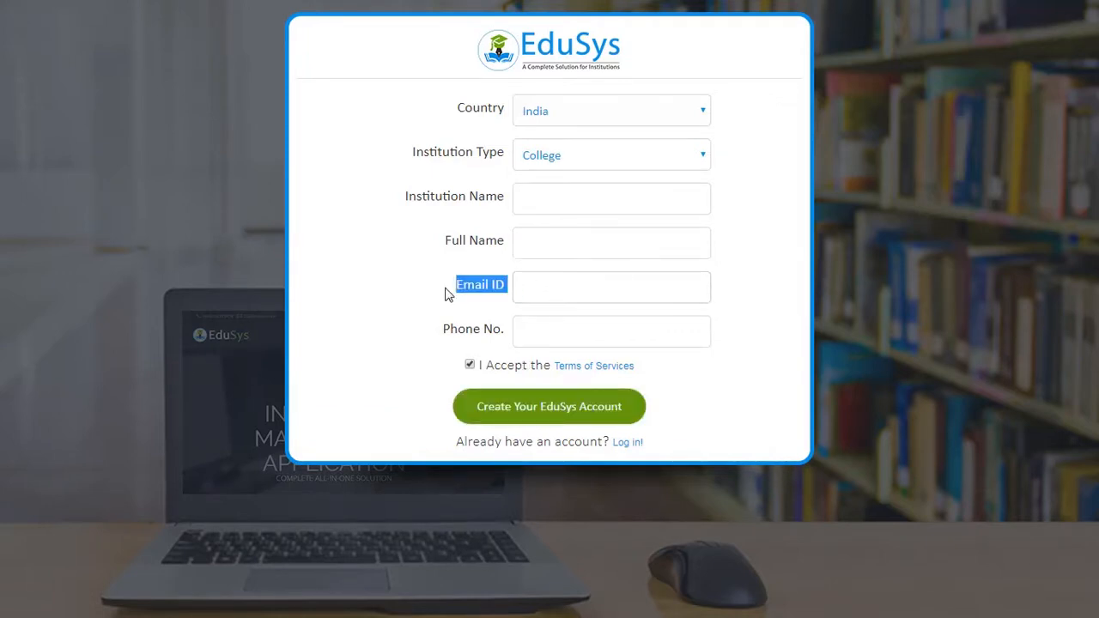
click(611, 287)
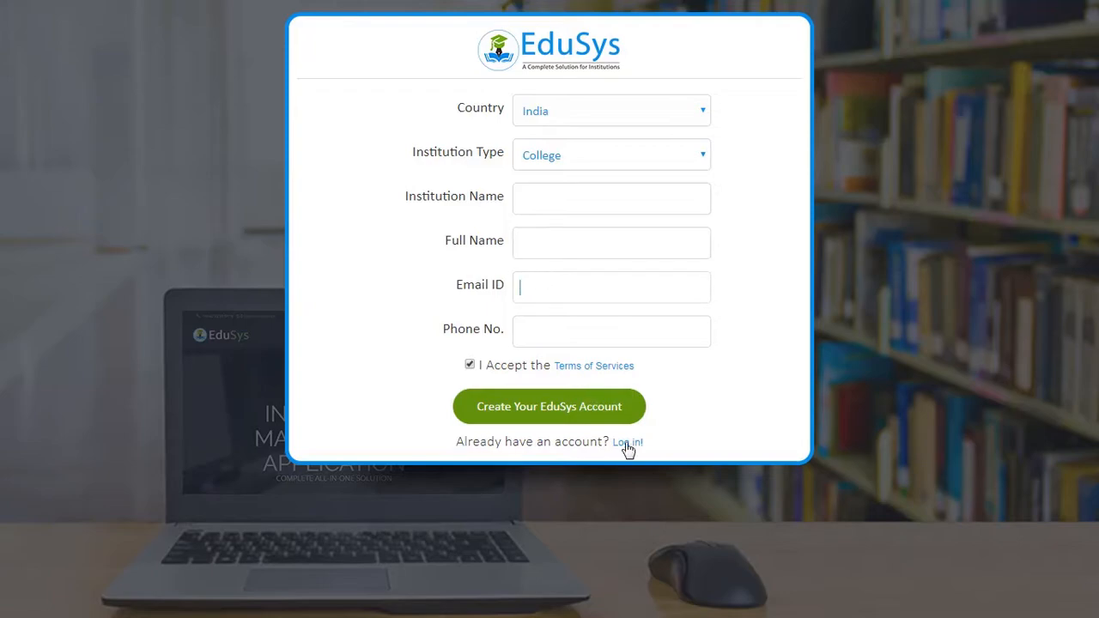
click(626, 442)
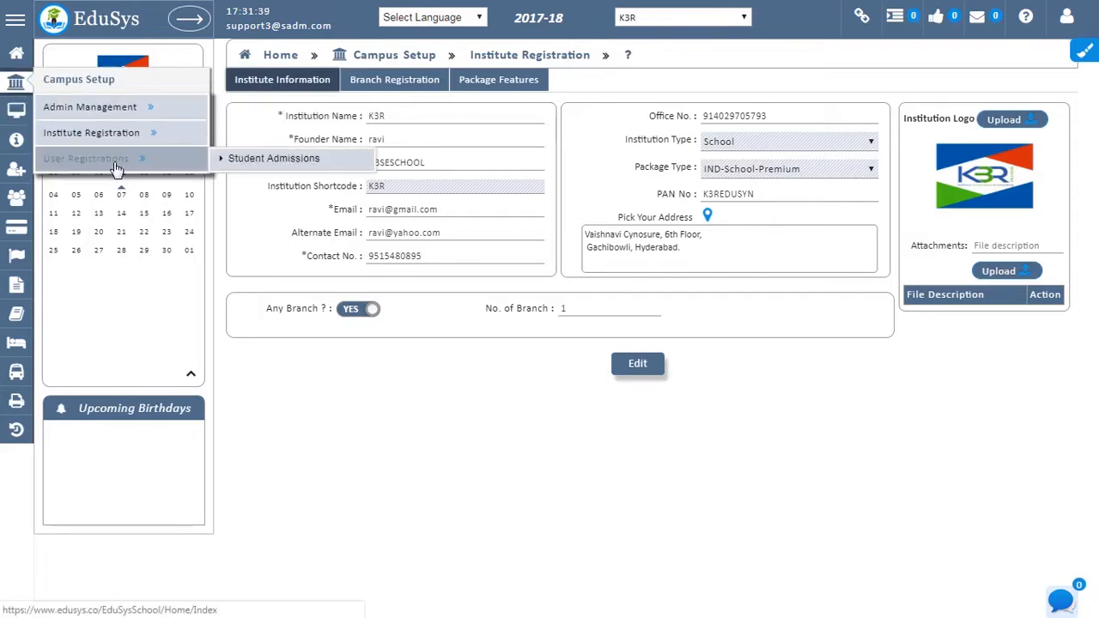
- Switch from Institute Registration to the User Management section's Staff Management page
click(274, 158)
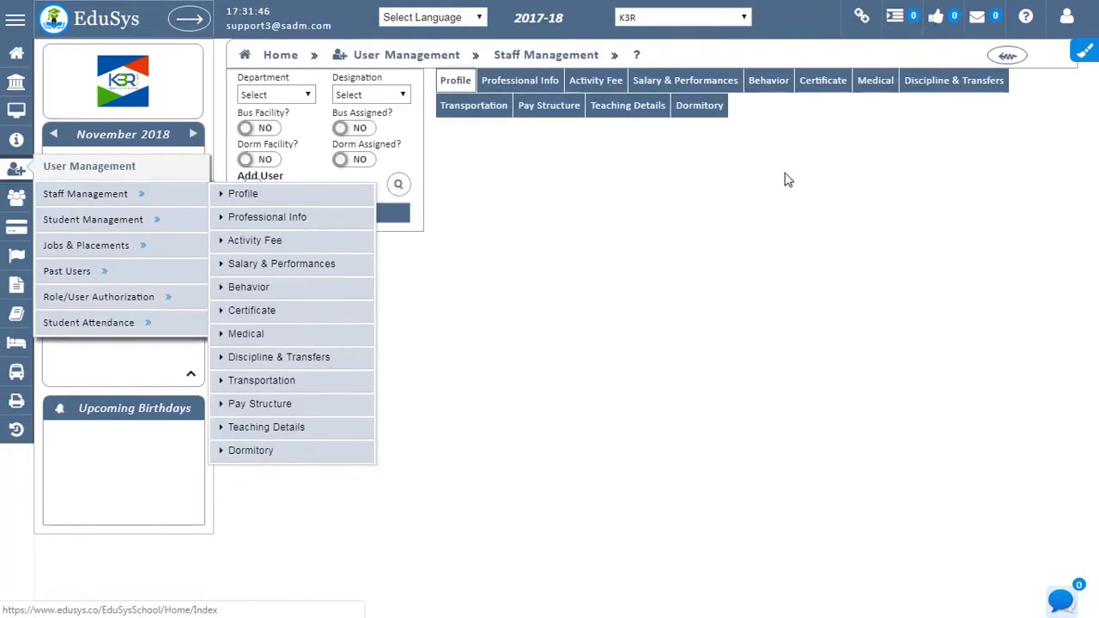
- Review the Bulk Import Staff history and close its window
click(970, 177)
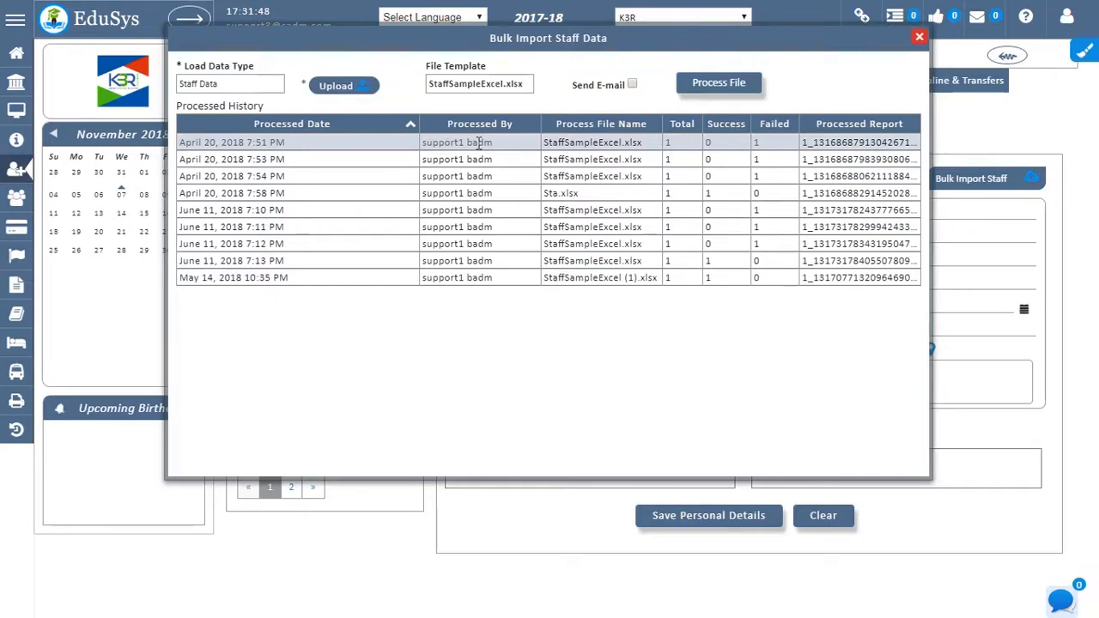
click(918, 37)
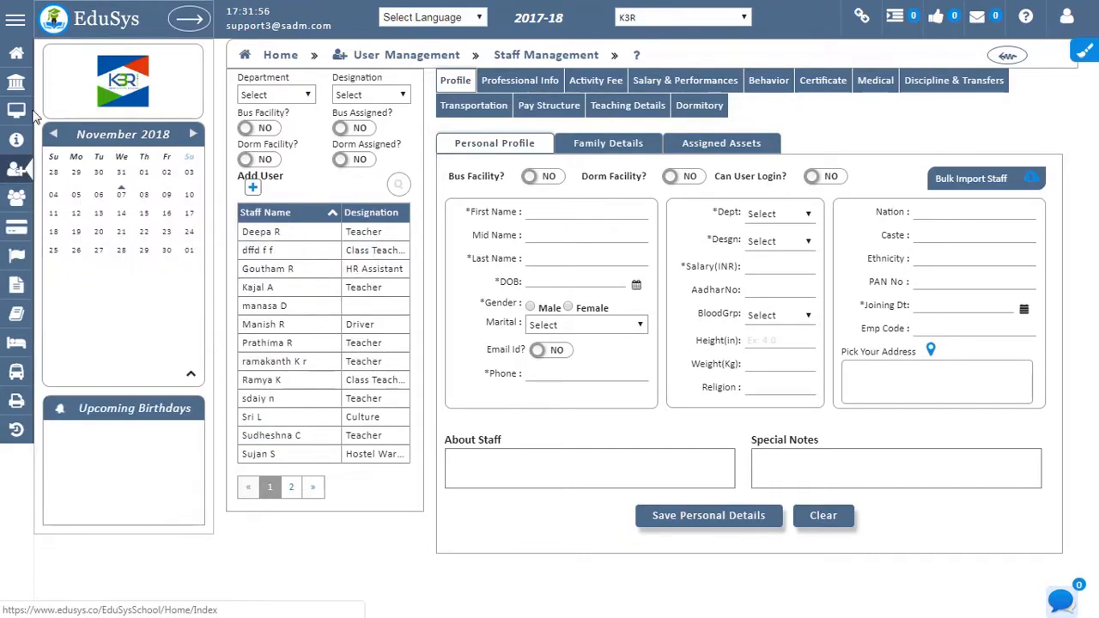
- Browse the Campus Operation and Dormitory sidebar module menus
click(17, 110)
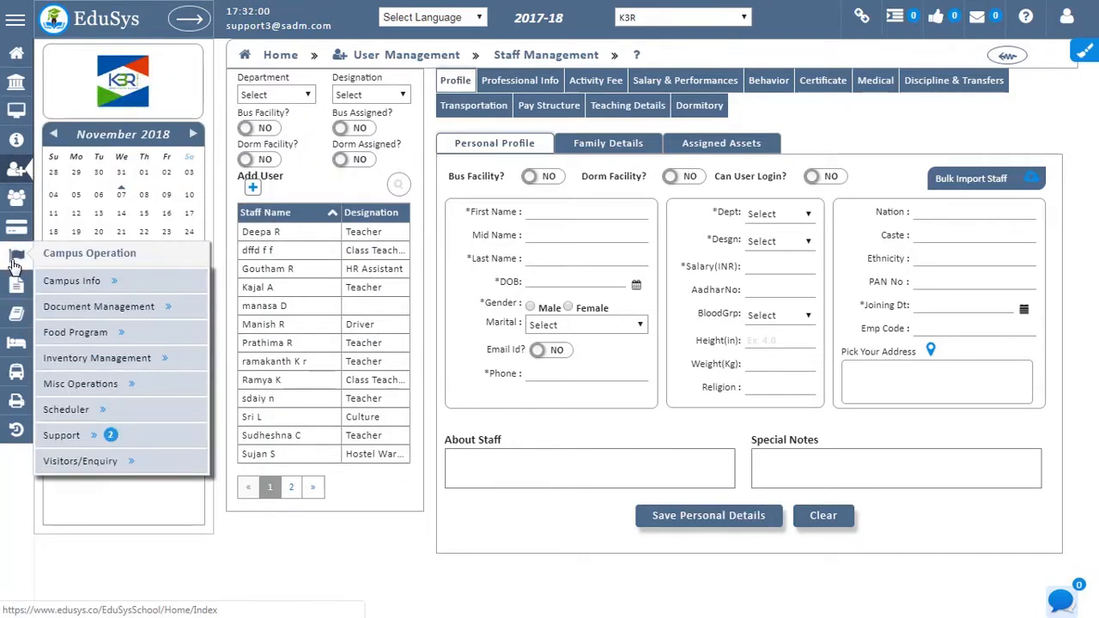
click(17, 343)
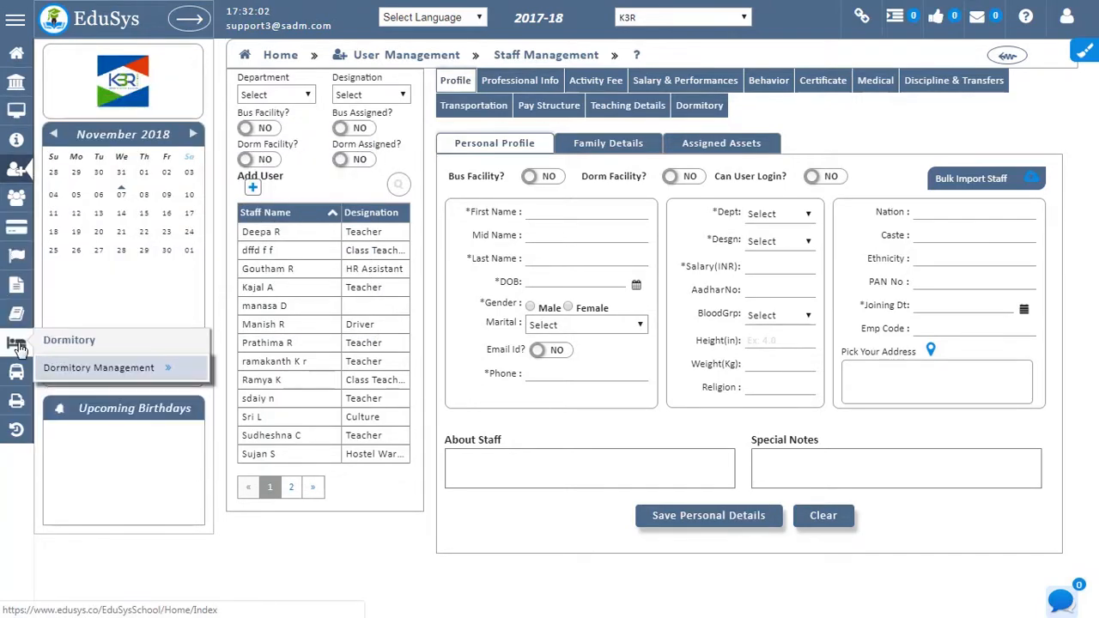